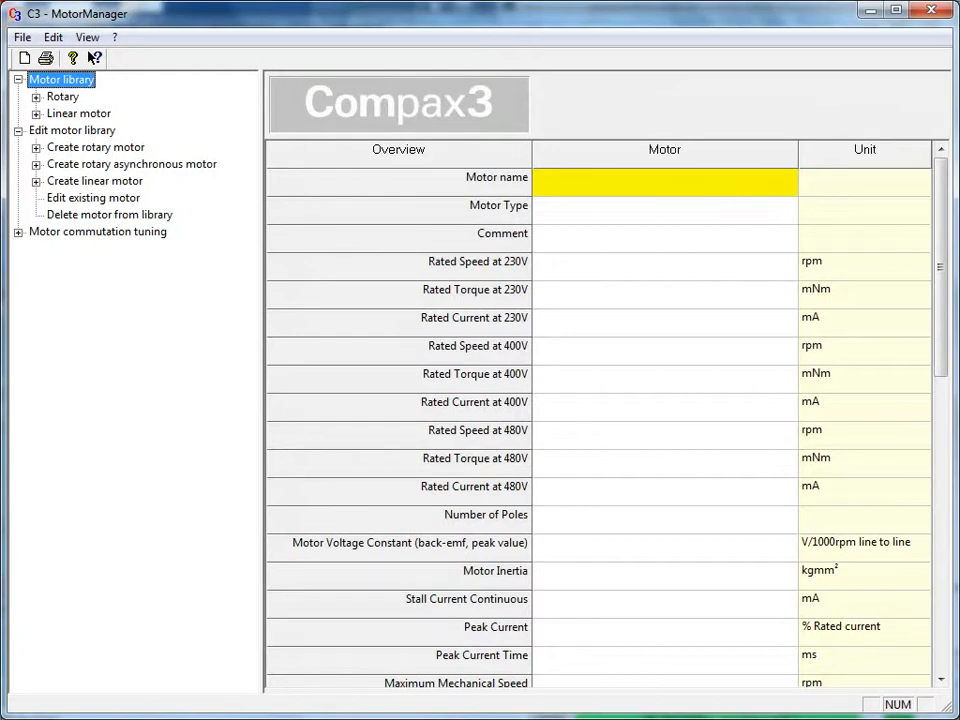
- Expand PARKER US motors and its BE23 family to show models such as BE233FR-xxxN
left_click(62, 97)
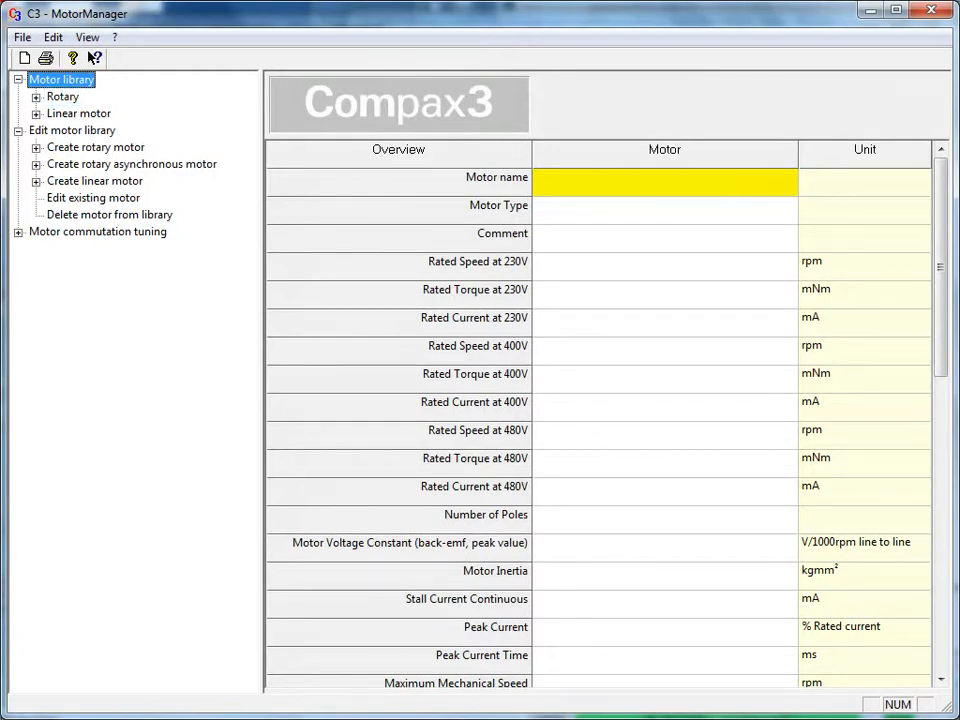
left_click(36, 97)
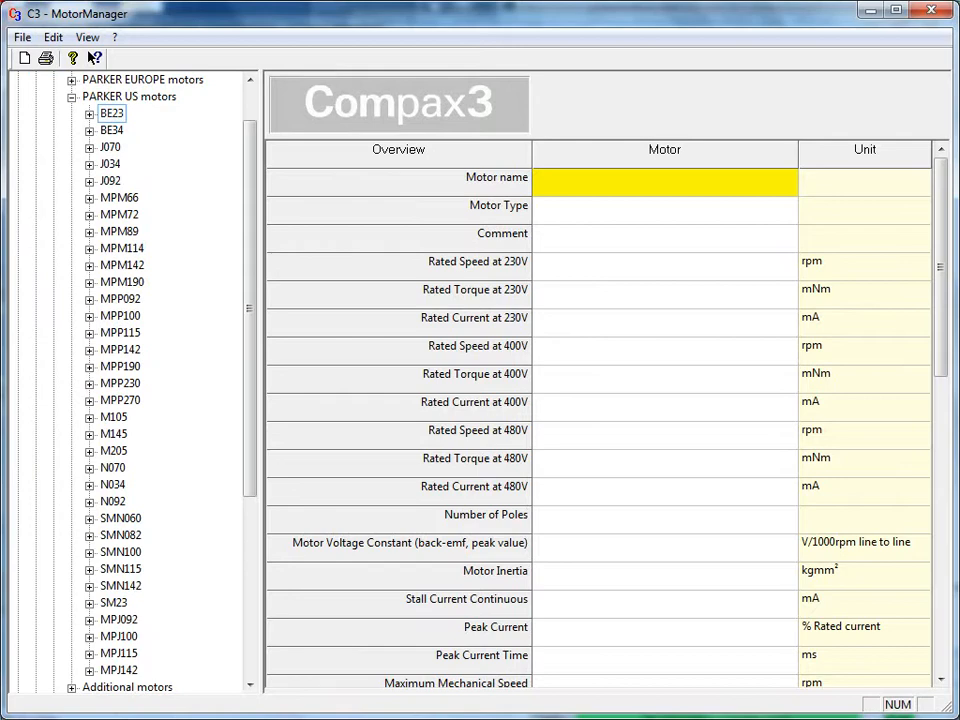
left_click(69, 113)
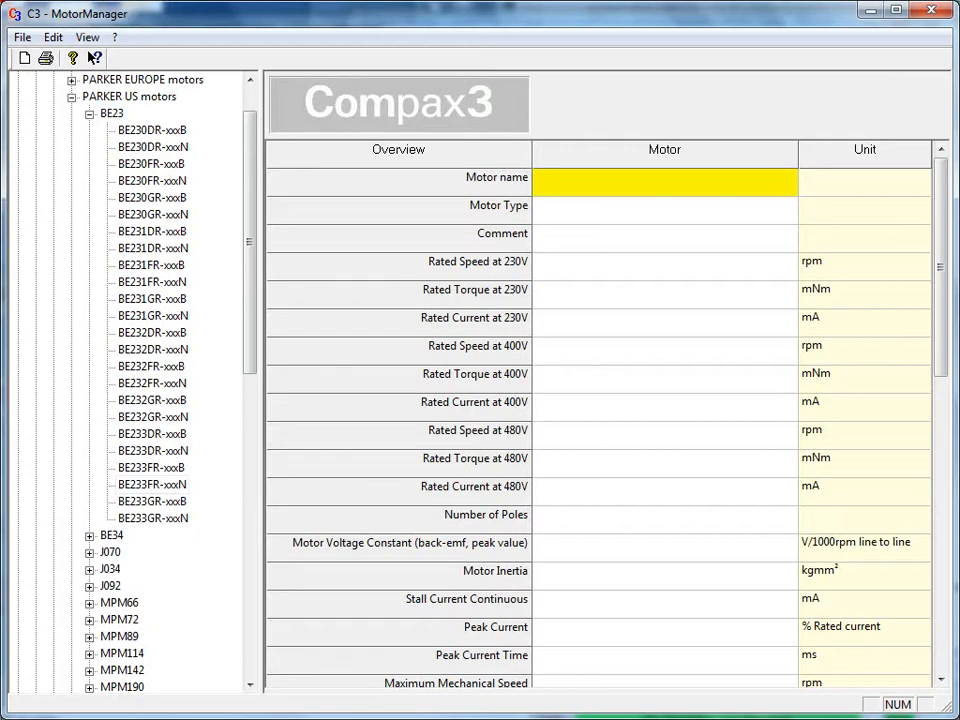
left_click(151, 485)
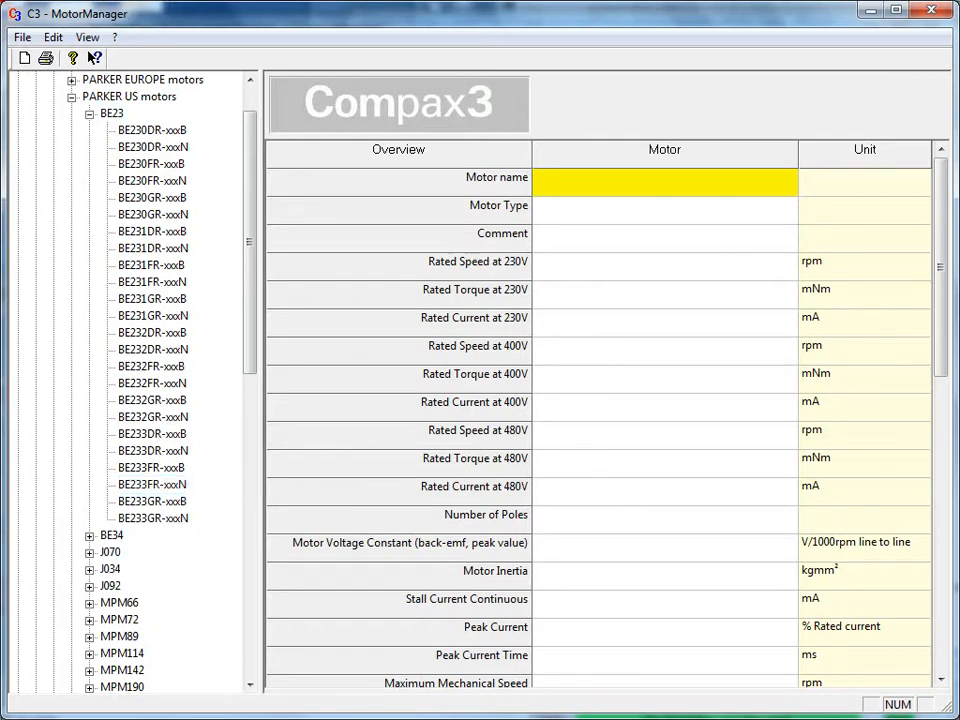
- Use BE233FR-xxxN as a template and rename the new motor BE233FR-116123
right_click(153, 484)
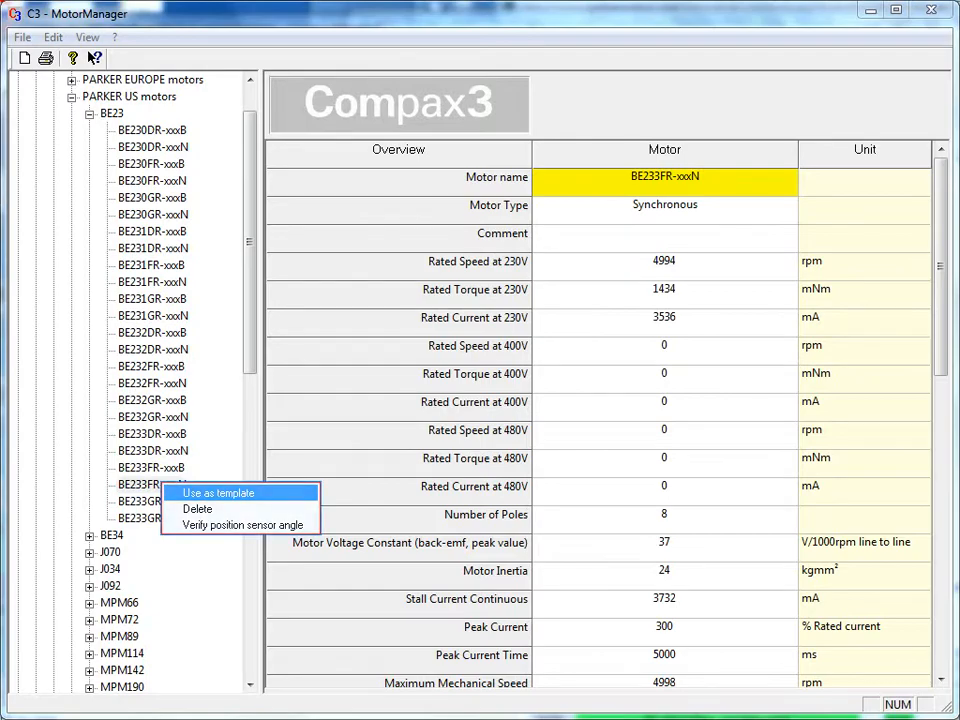
left_click(217, 493)
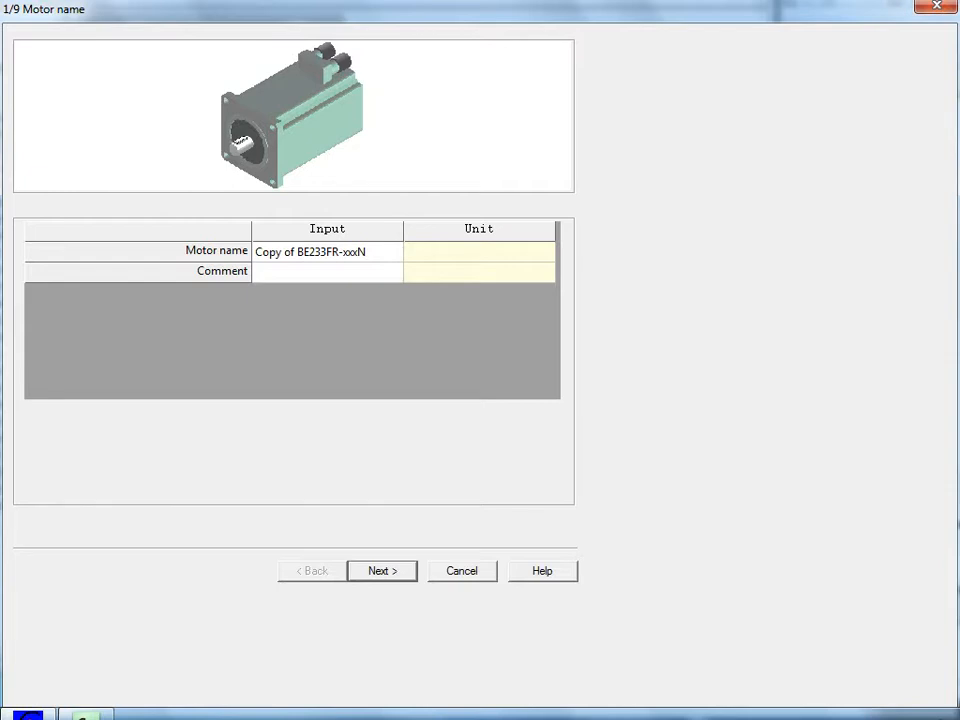
left_click(322, 251)
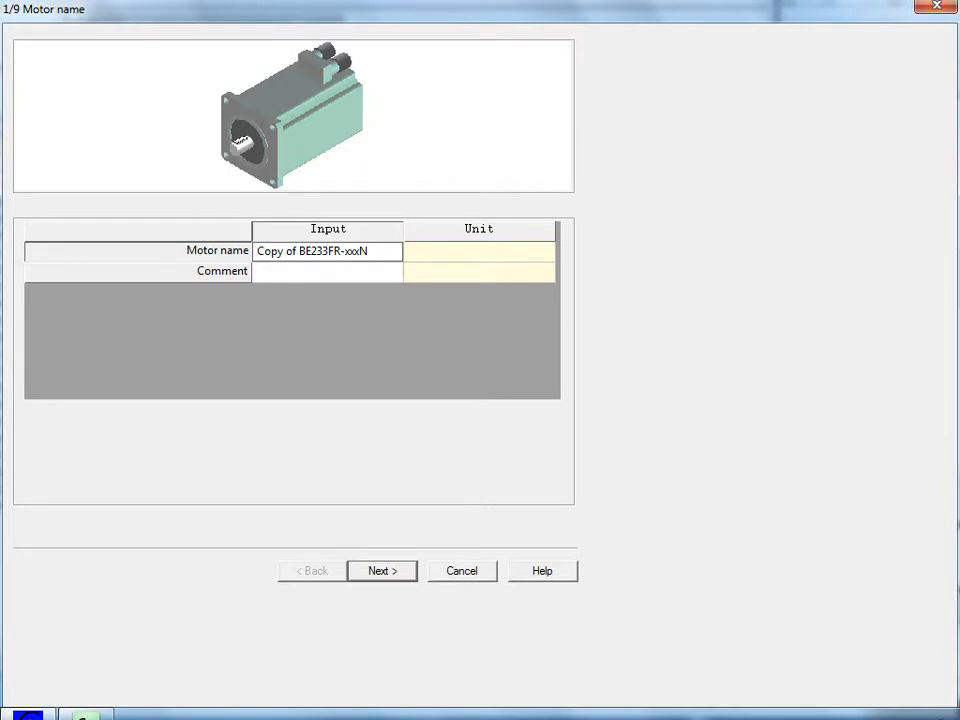
left_click(327, 251)
type("BE233FR-116123")
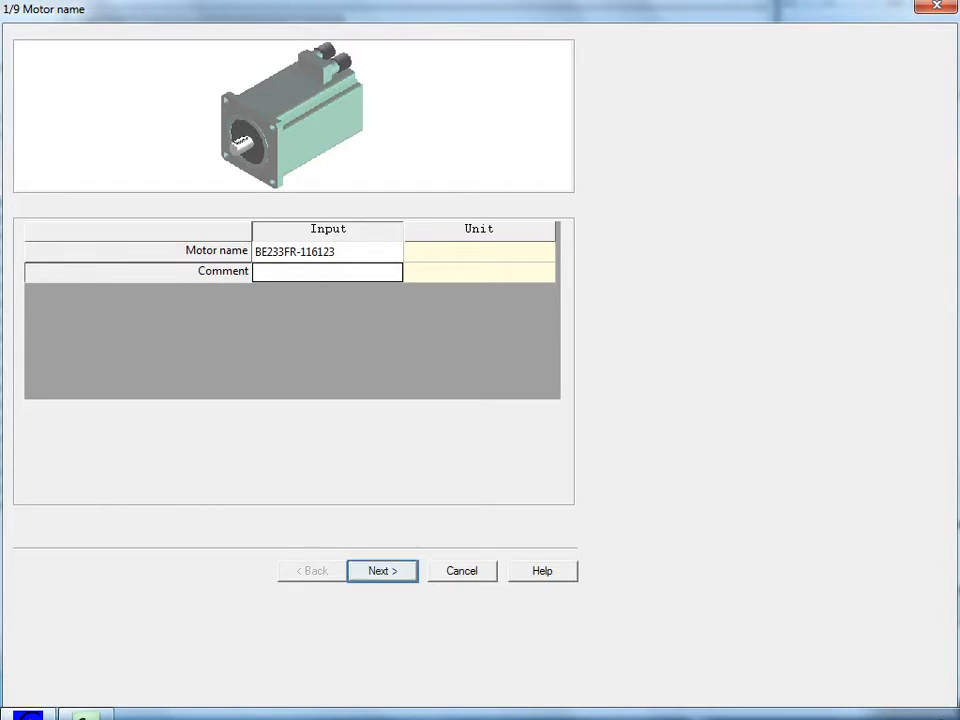
- Go to wizard page 2/9 and uncheck Saturation/Defluxing Values
left_click(382, 570)
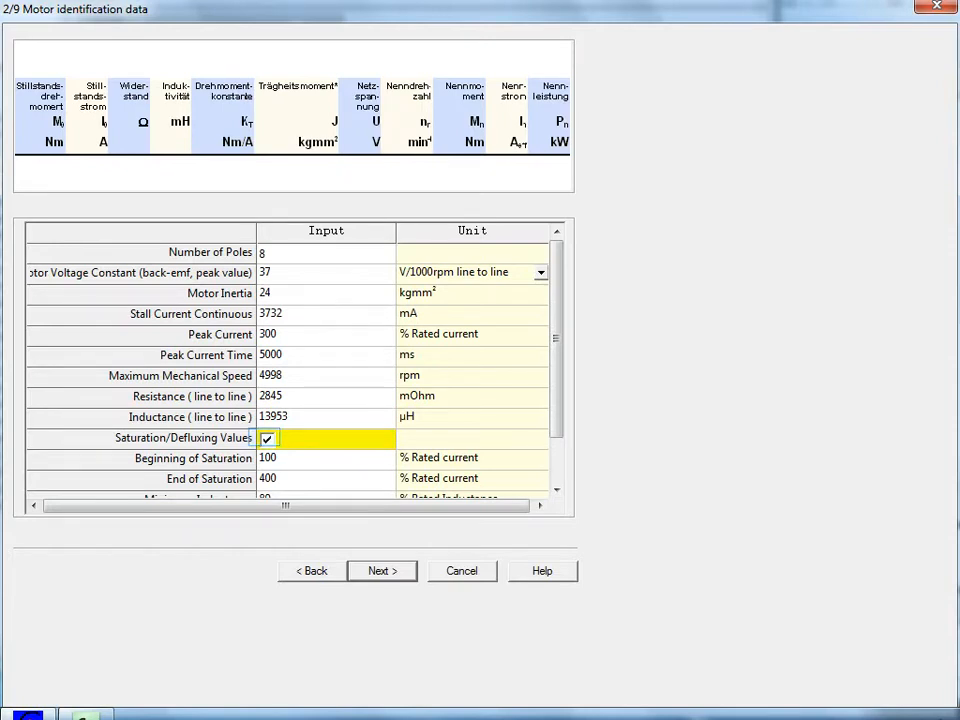
left_click(268, 438)
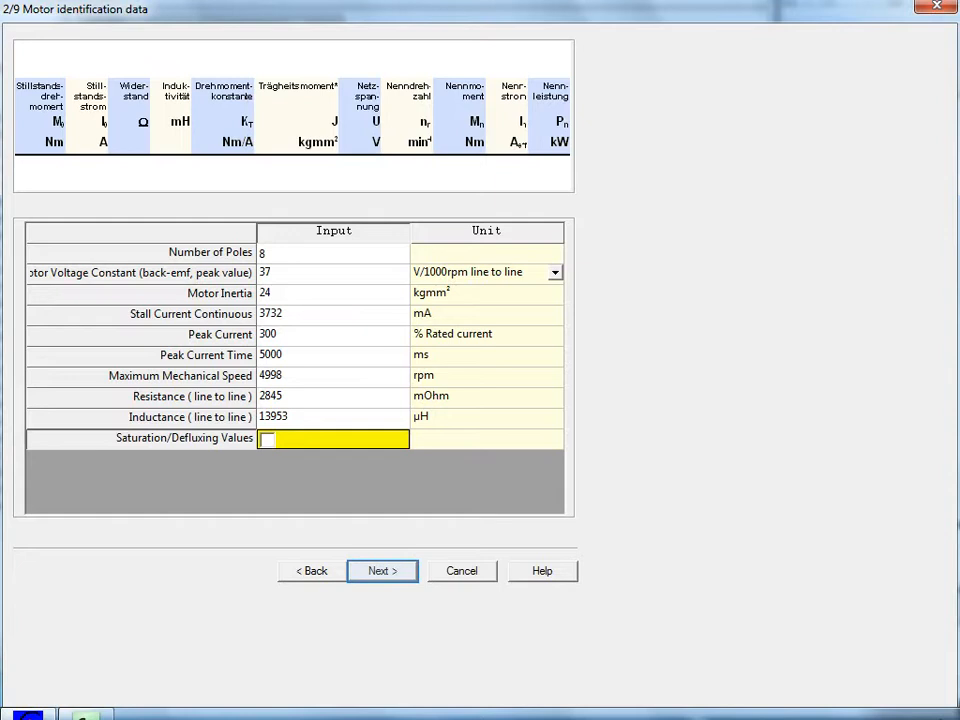
- Pass page 3/9 with 'Further parameters (optional)' left unchecked, reaching the 230V AC page
left_click(381, 570)
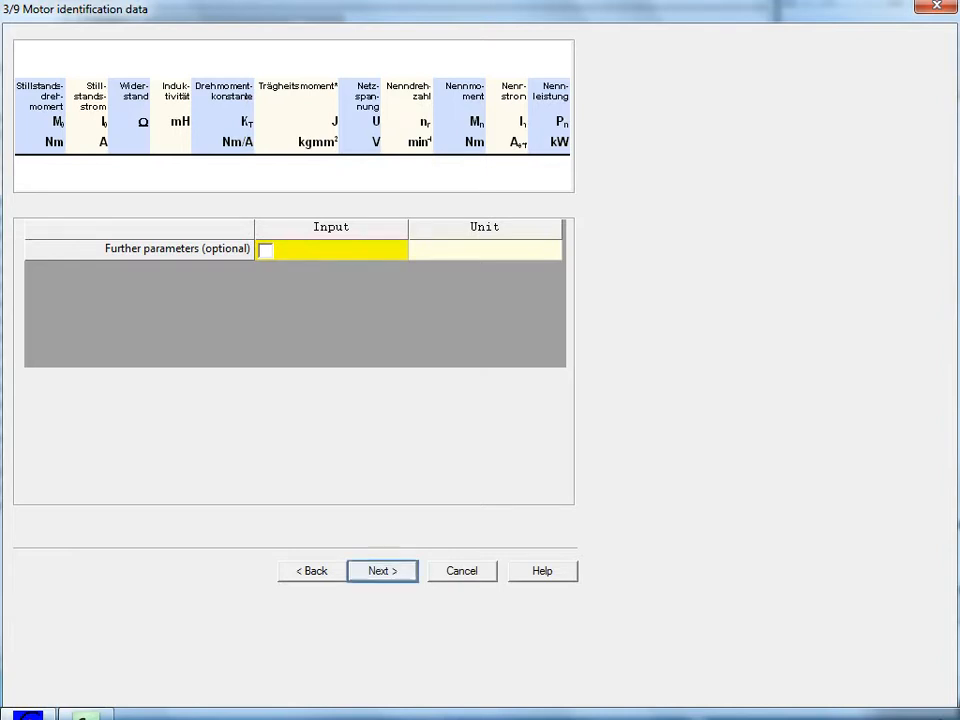
left_click(381, 570)
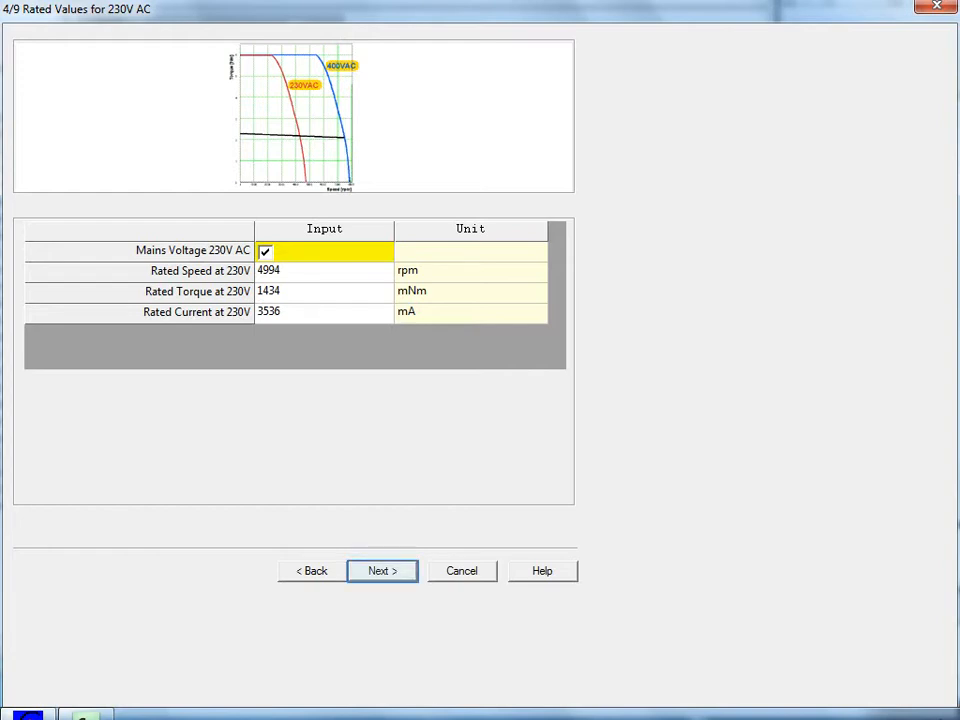
- Accept the template's 230V AC rated values on page 4/9 and advance to 400V AC
left_click(382, 570)
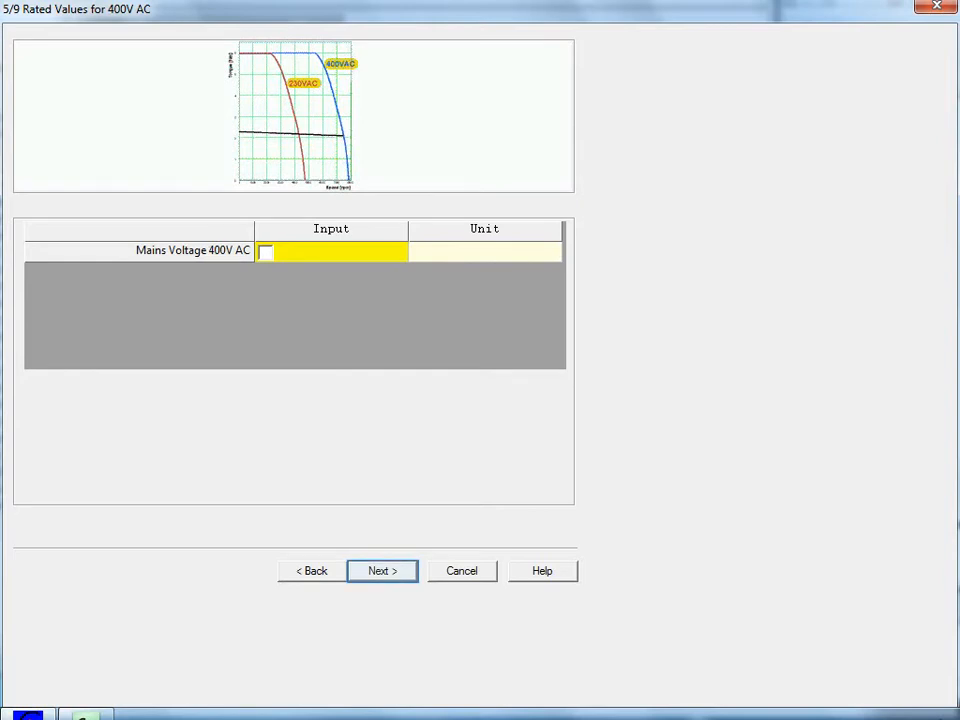
- Skip through the 400V AC, 480V AC and overtemperature pages to page 8/9, Motor Brake
left_click(382, 570)
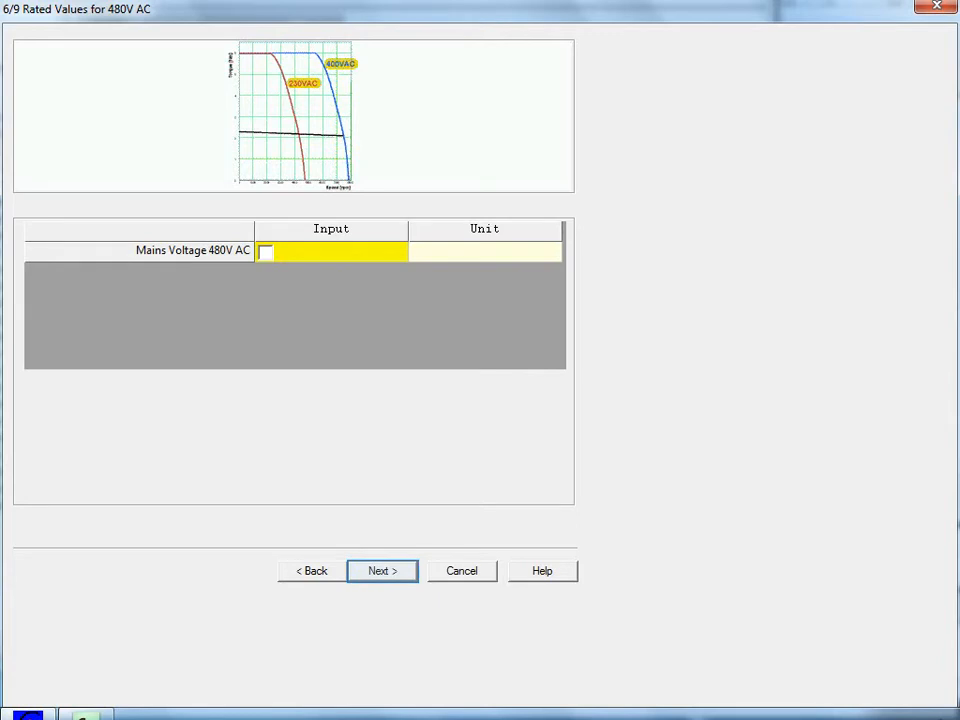
left_click(382, 570)
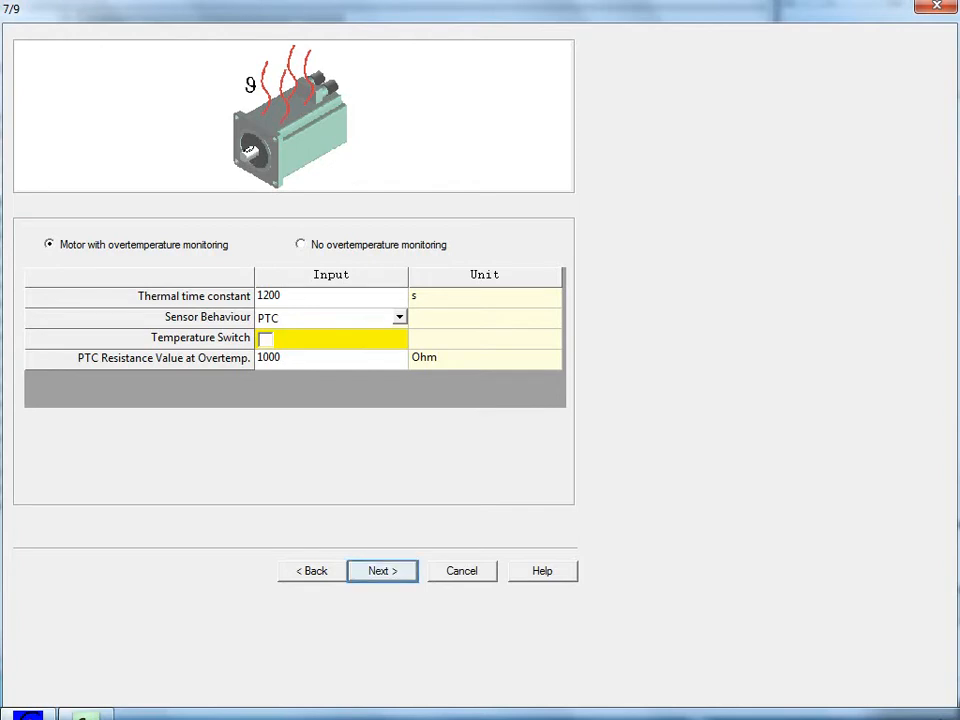
left_click(382, 570)
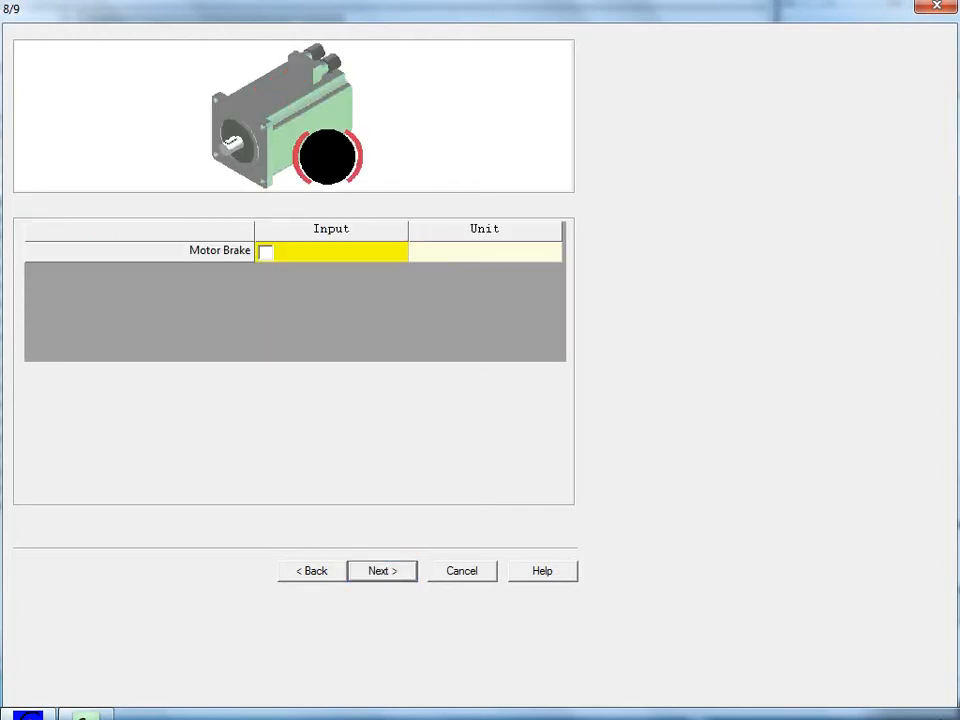
left_click(267, 251)
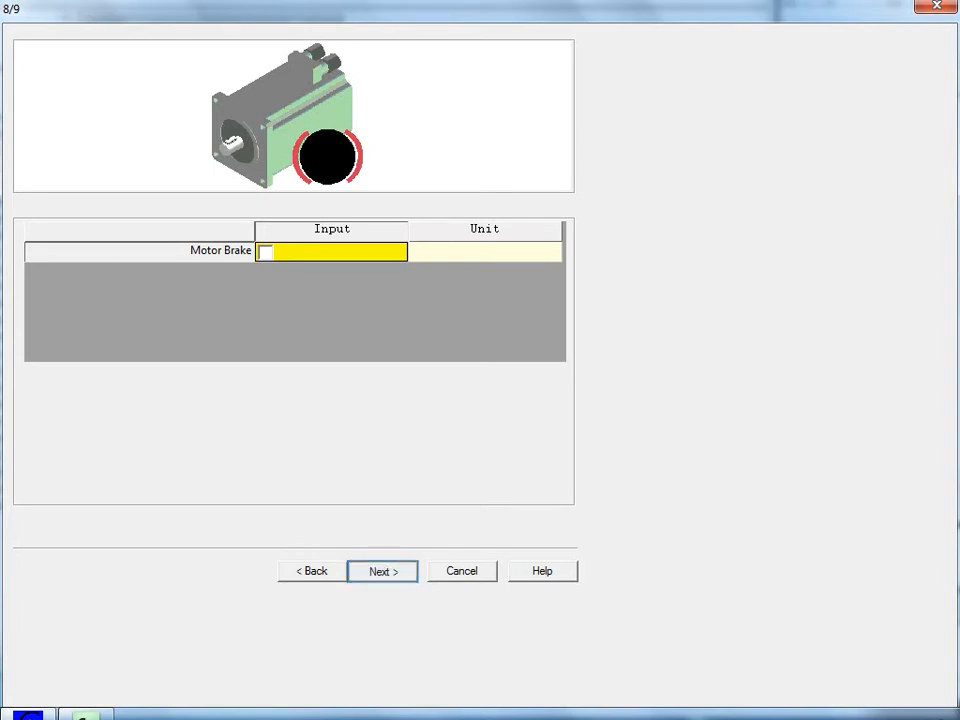
- Advance to page 9/9, showing resolver commutation source and 270-degree commutation angle
left_click(382, 571)
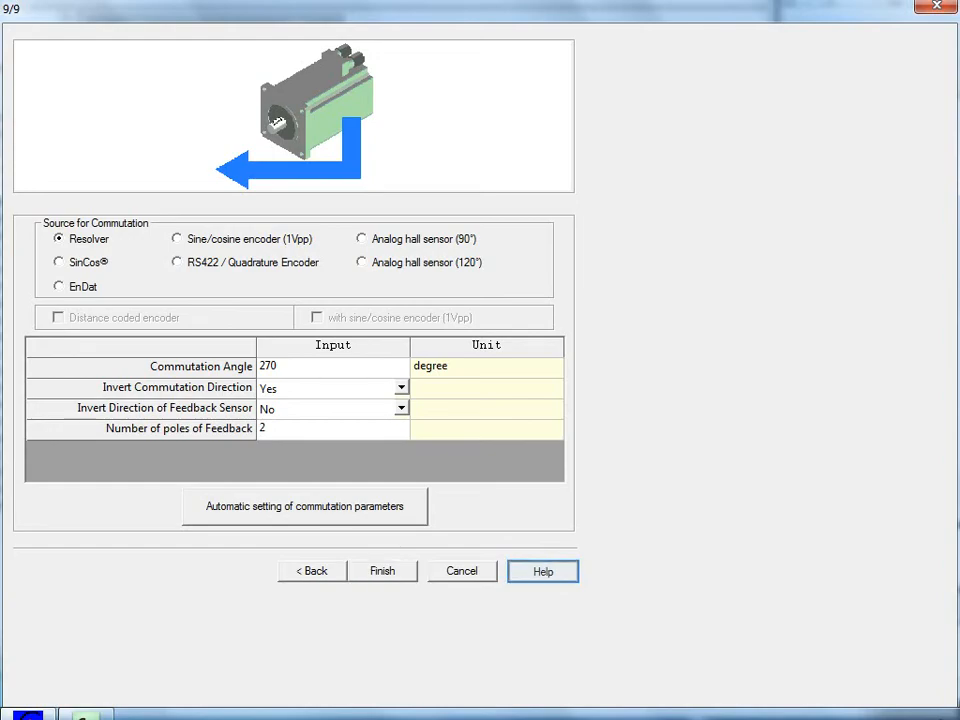
- Open the 'Motors and feedback systems supported' help topic and browse the resolver, SinCos and F12 encoder tables
left_click(542, 571)
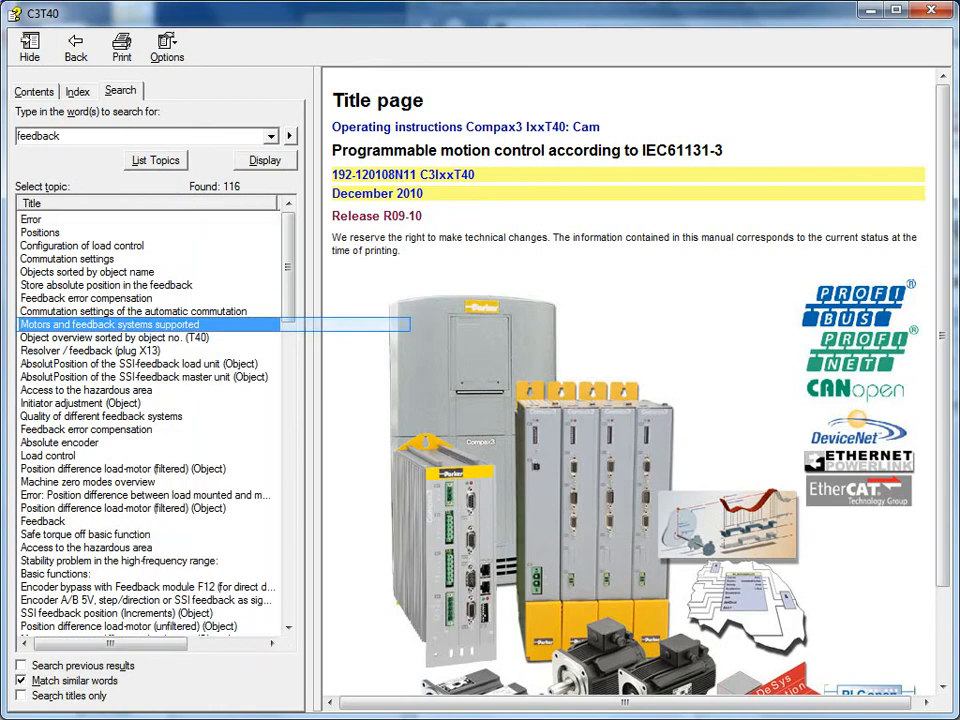
double_click(110, 324)
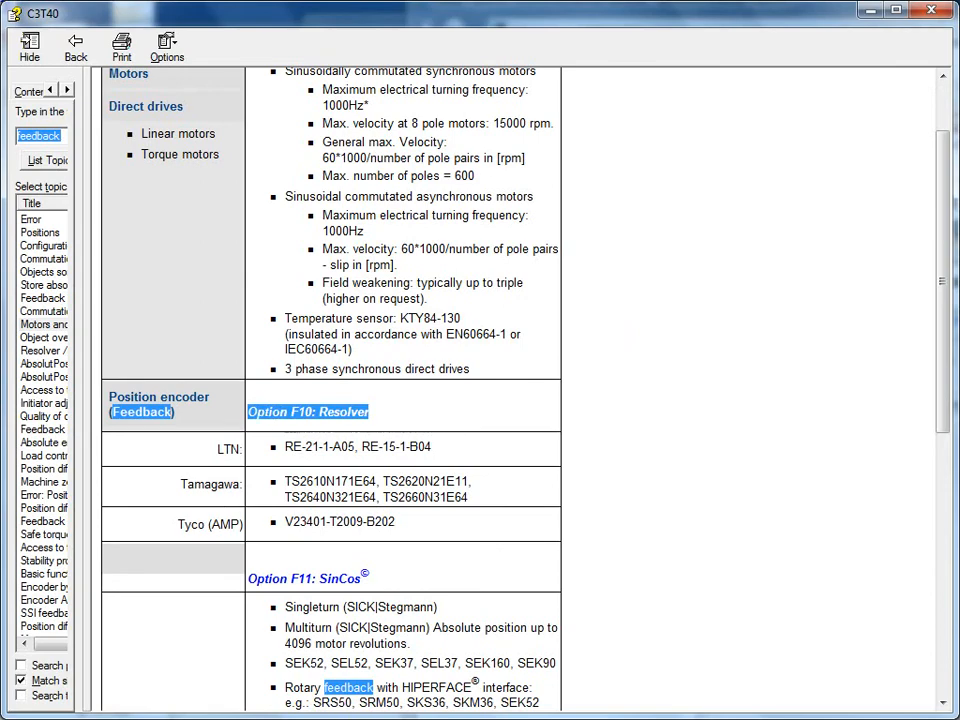
scroll("down", 3)
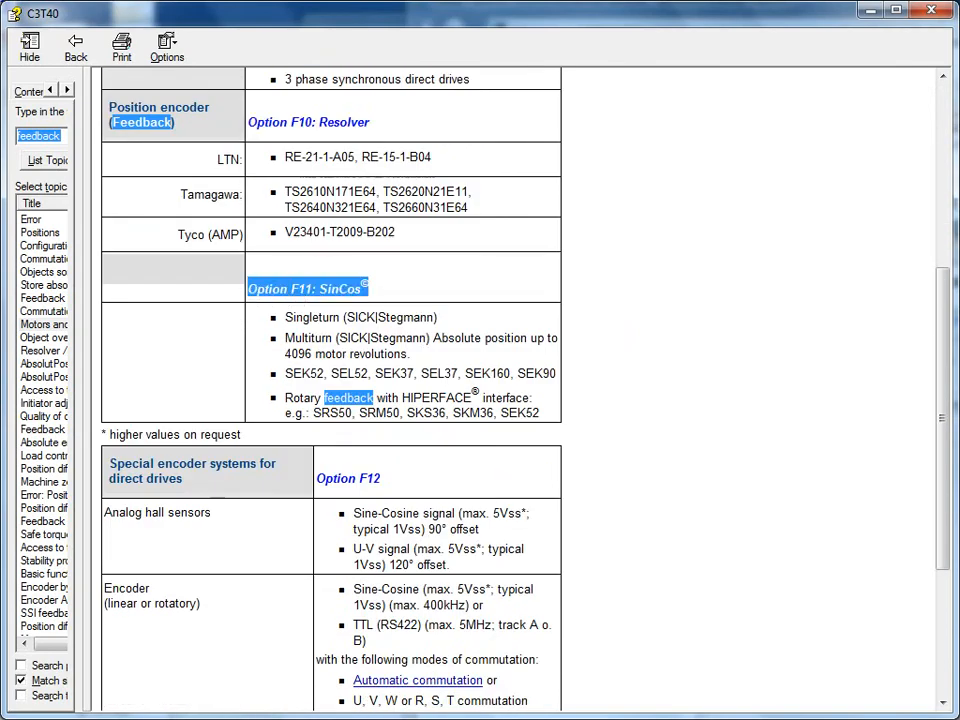
scroll("down", 3)
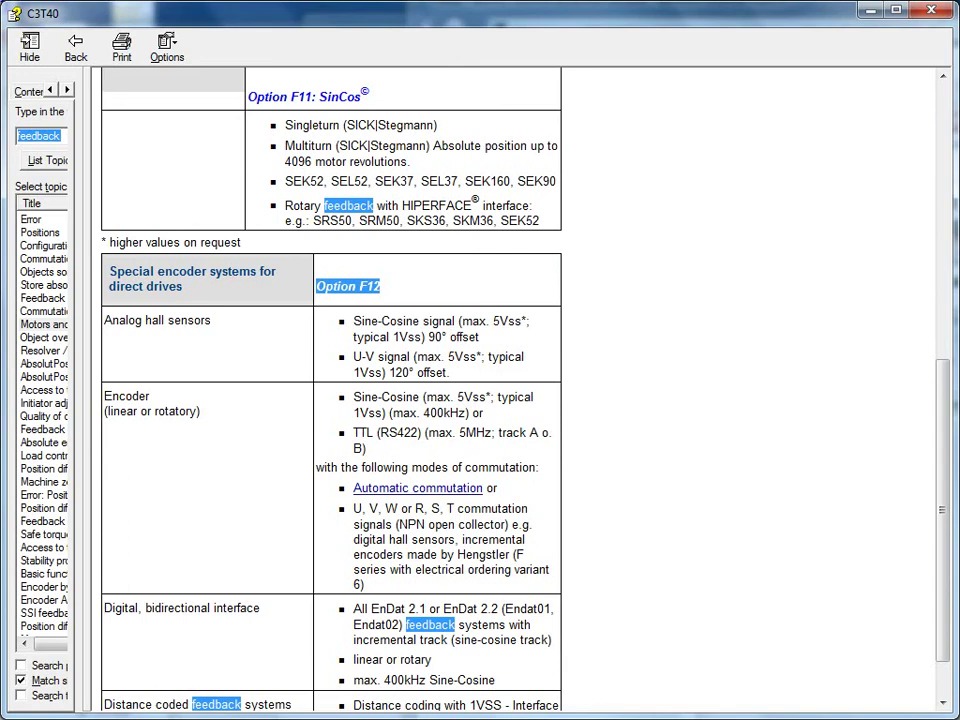
scroll("up", 3)
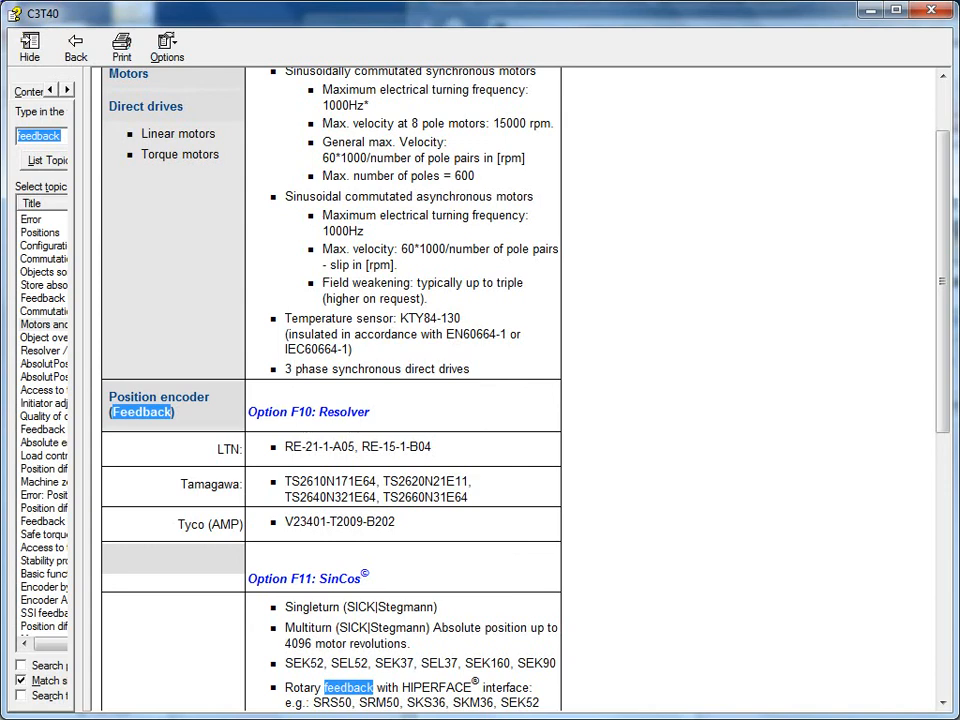
scroll("down", 3)
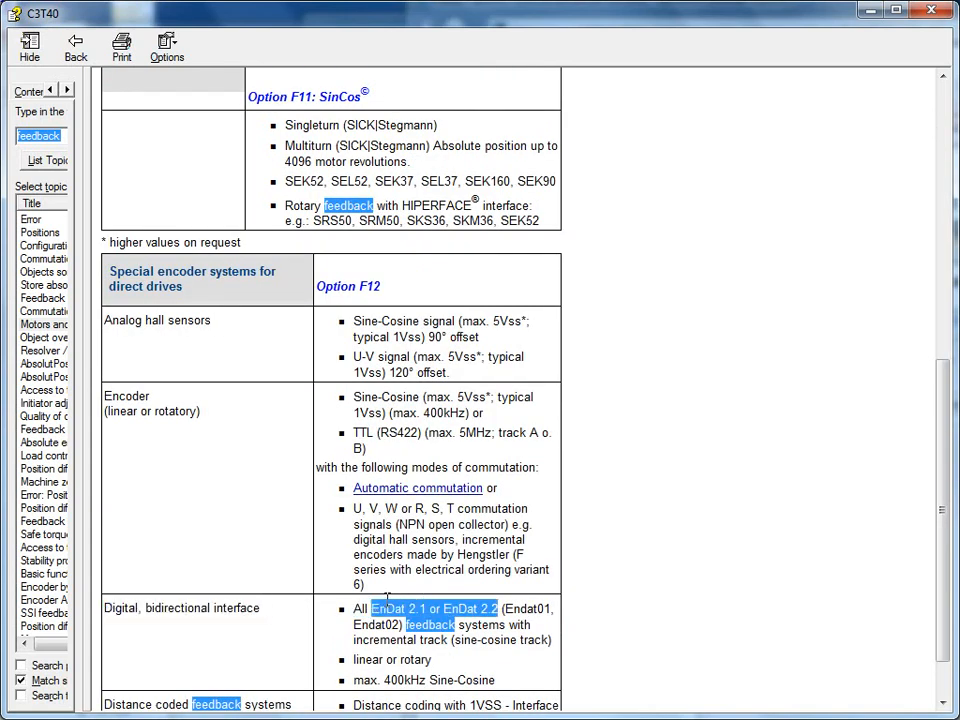